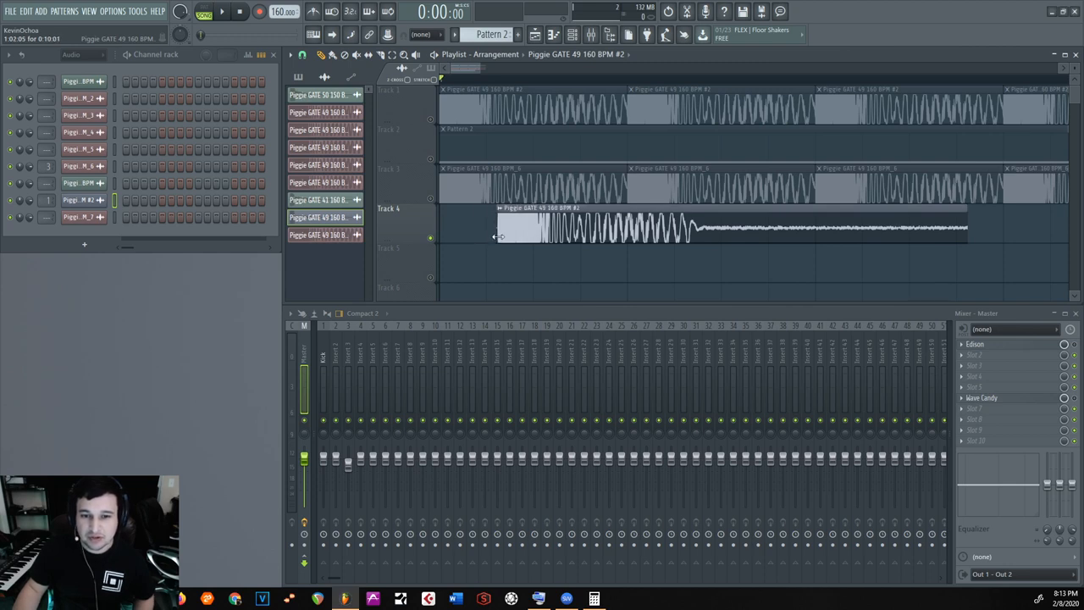
# - Resize the kick clip on Track 4 from its end to inspect the sample length
pyautogui.moveTo(965, 224); pyautogui.dragTo(682, 225)
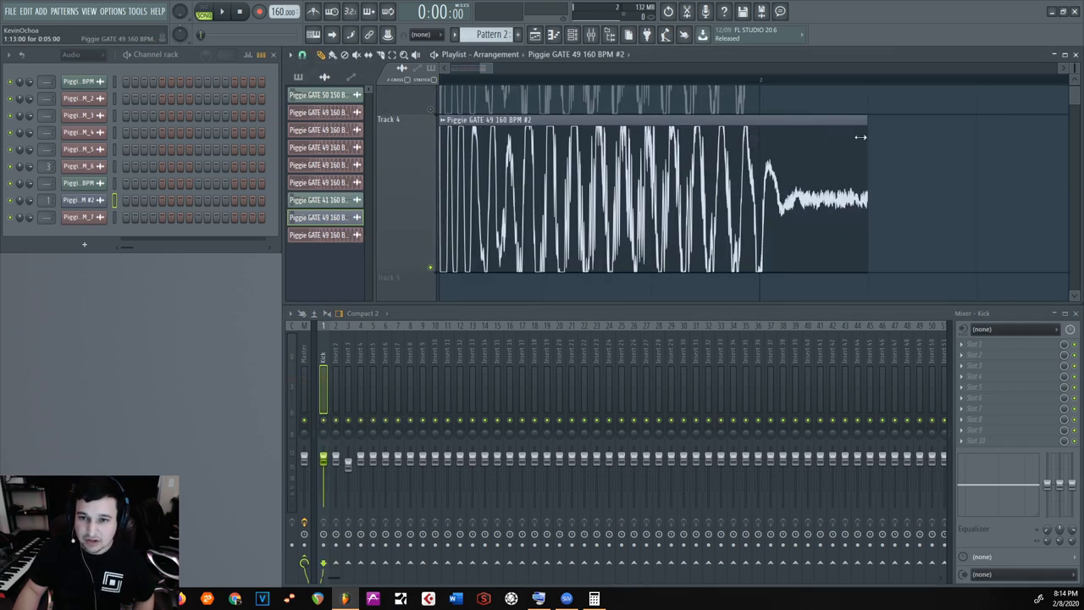
pyautogui.moveTo(864, 137); pyautogui.dragTo(758, 137)
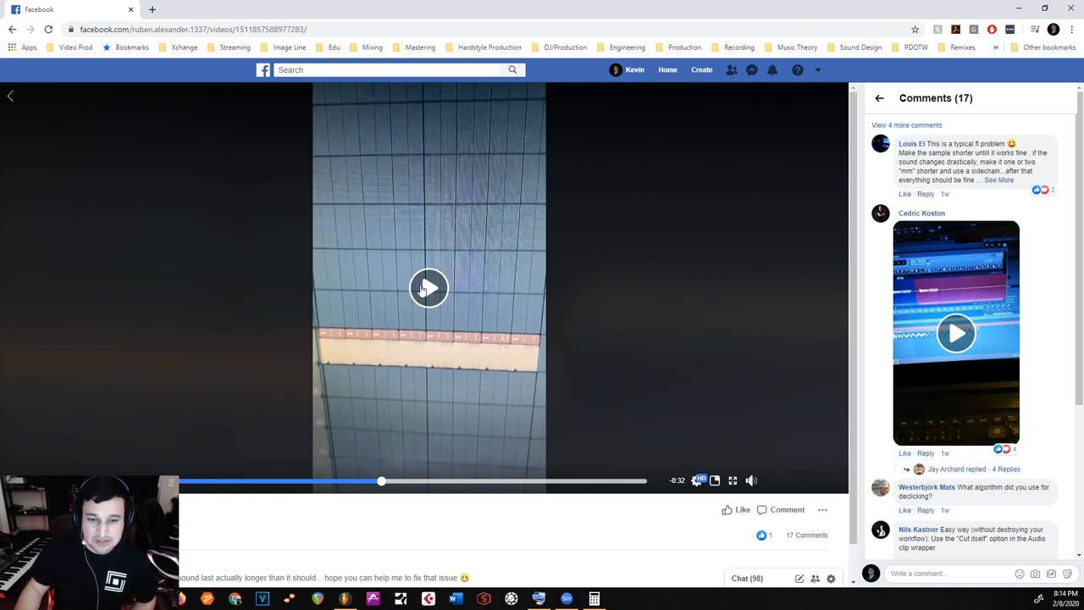
# - Play the posted Facebook video of the sample-length problem, then pause it
pyautogui.click(428, 288)
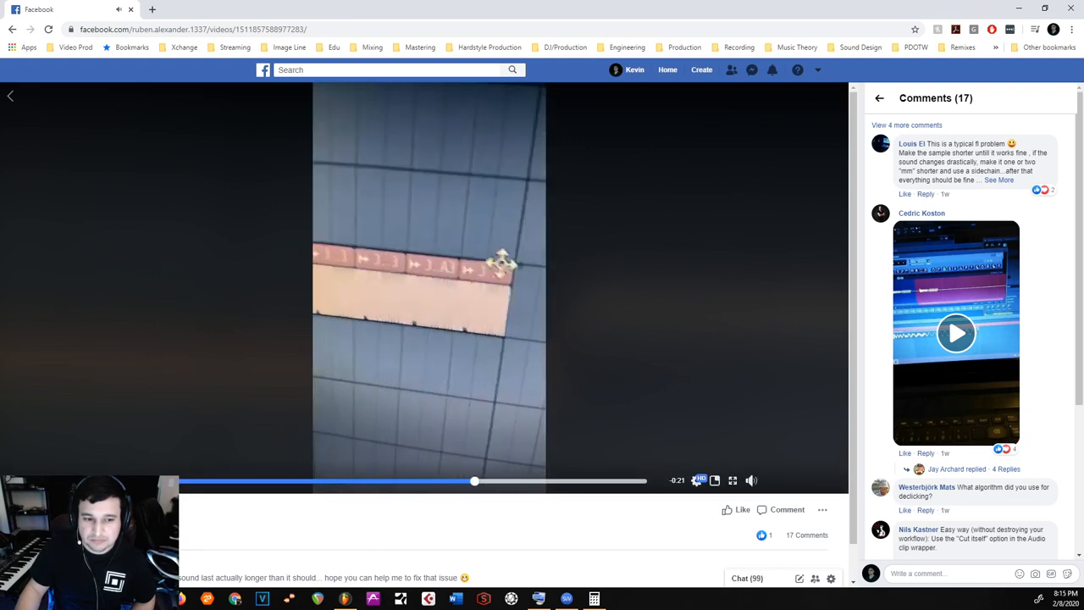
pyautogui.click(427, 288)
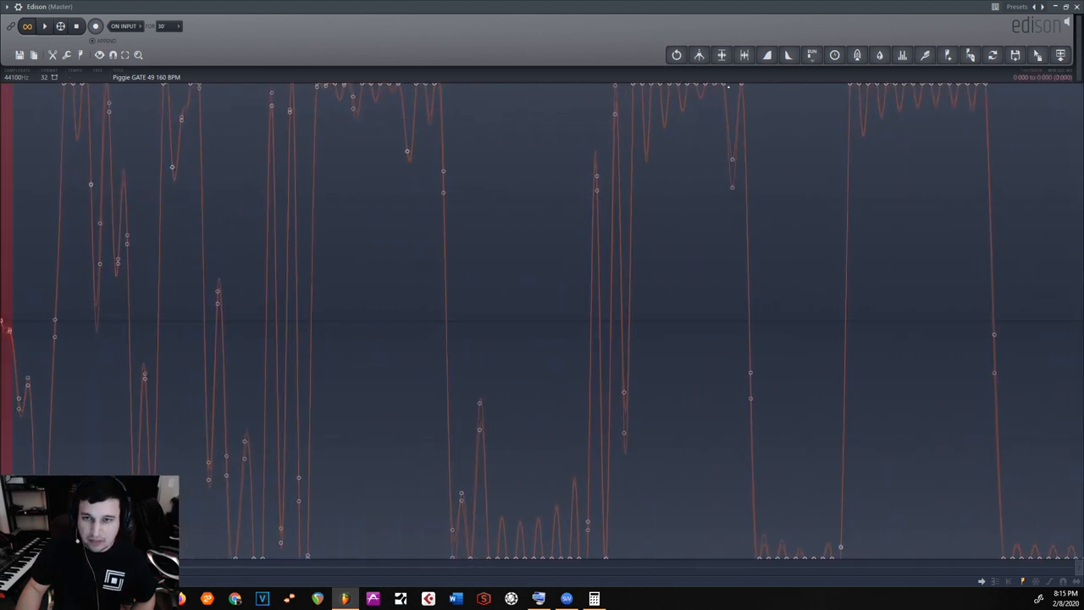
# - Apply a short fade-in / declick to the selected start of the kick in Edison
pyautogui.click(767, 55)
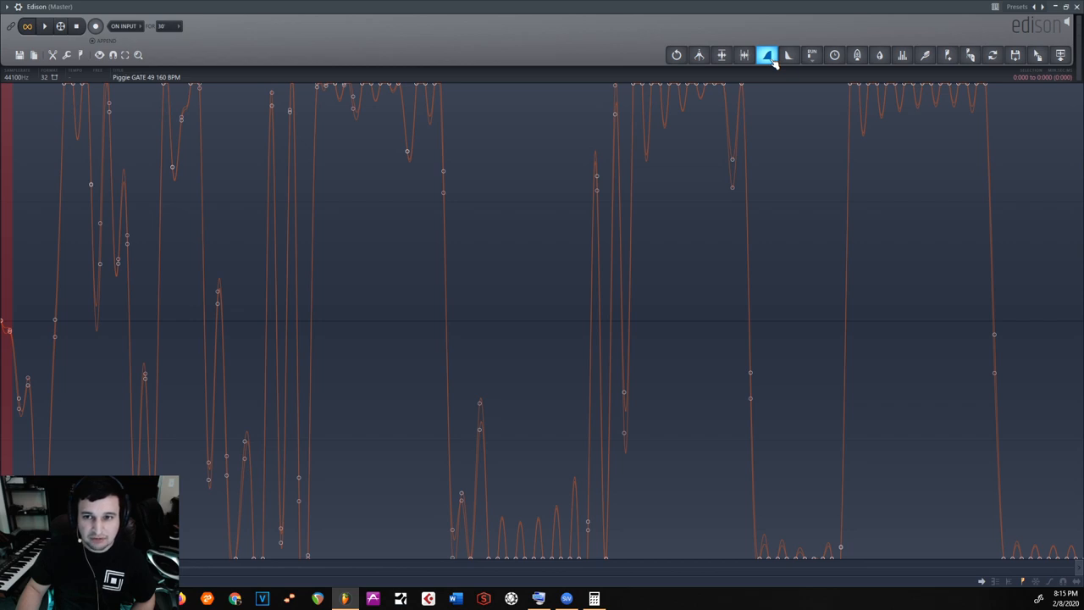
pyautogui.click(767, 55)
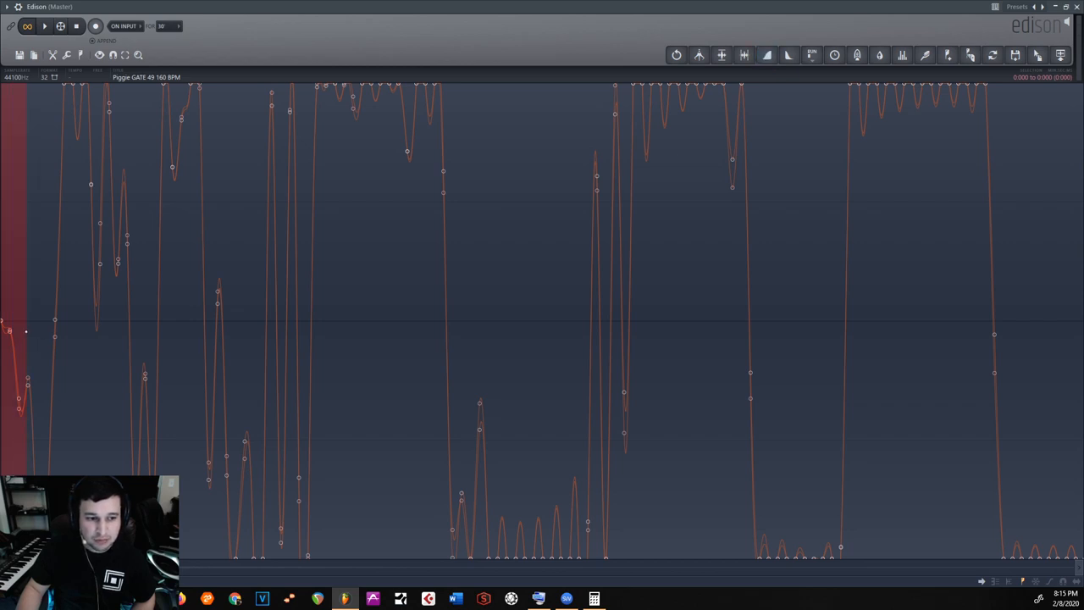
pyautogui.click(834, 55)
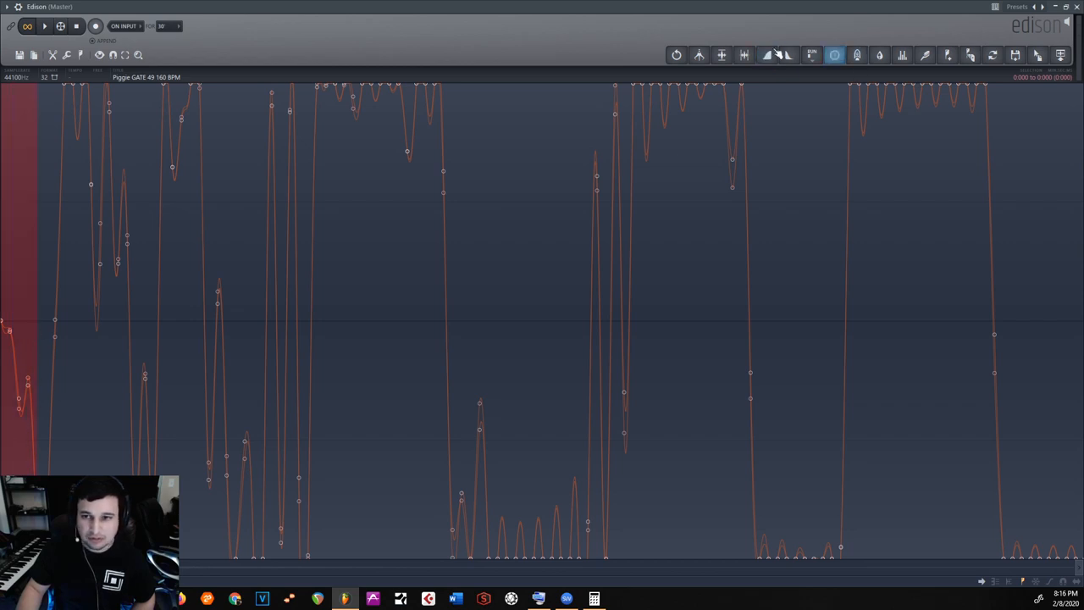
pyautogui.click(812, 56)
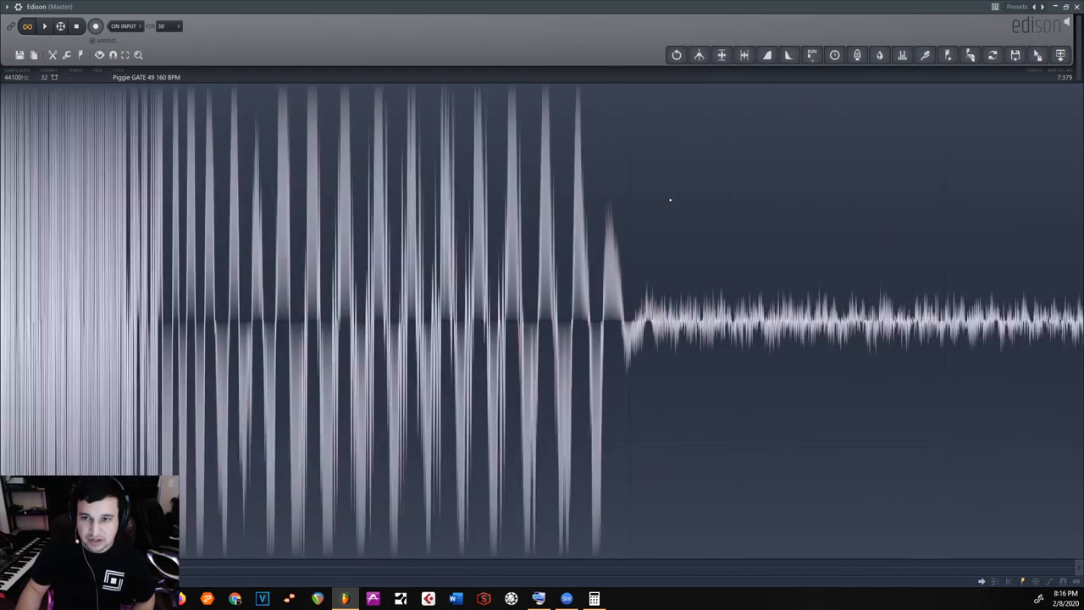
pyautogui.click(789, 54)
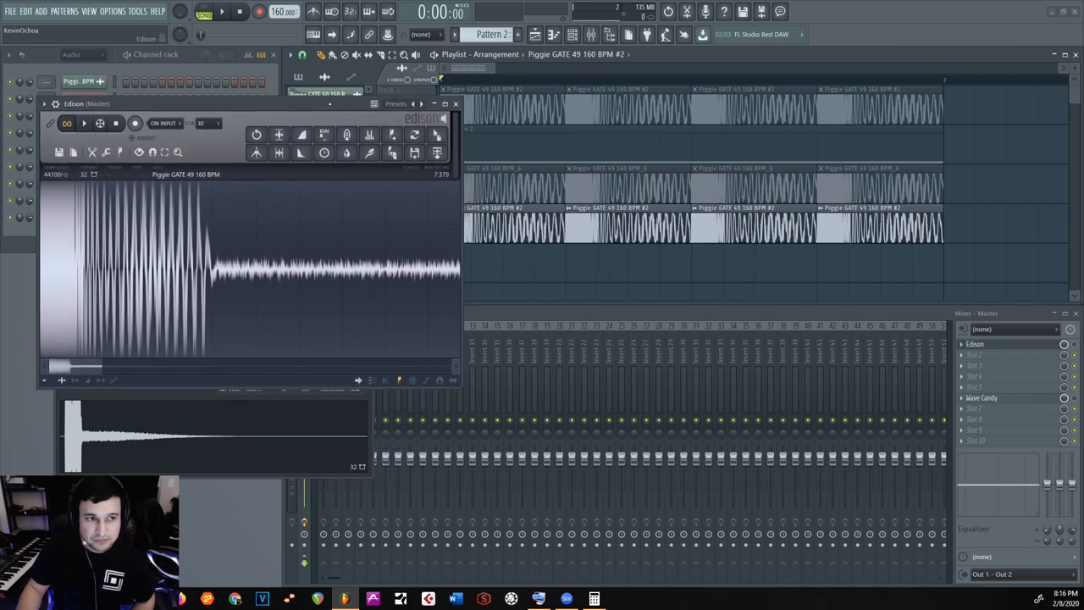
# - Maximize Edison and select a thin region where the kick's main hit ends and the noisy tail begins
pyautogui.click(302, 135)
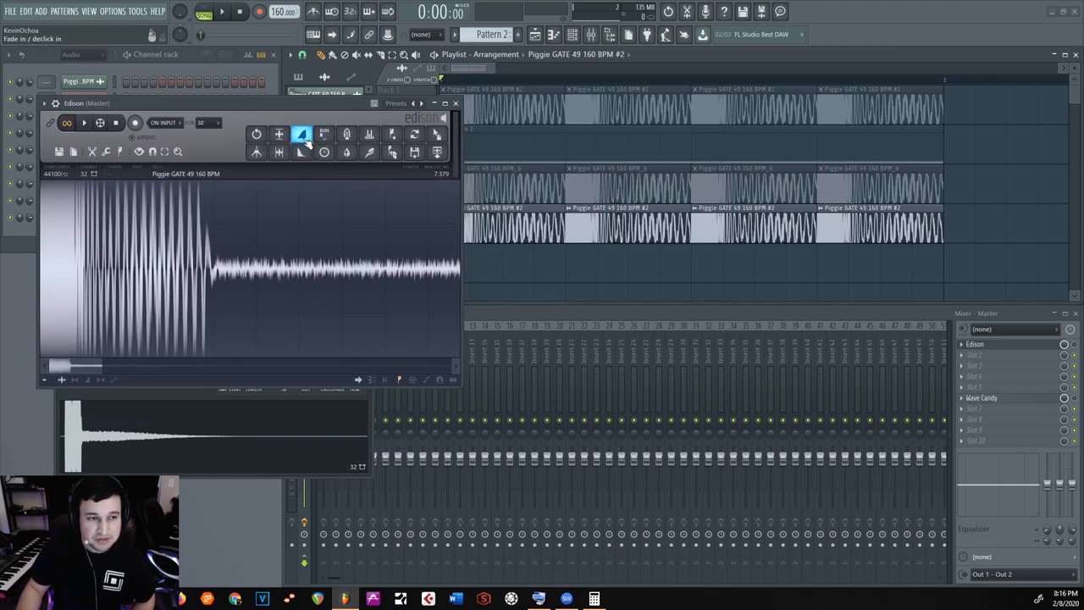
pyautogui.click(301, 134)
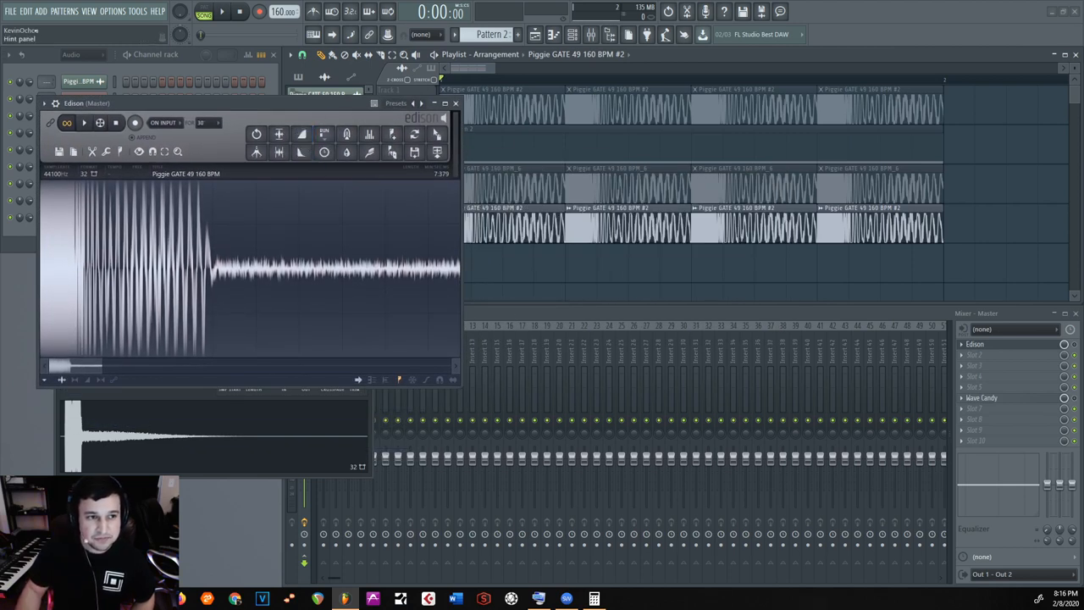
pyautogui.click(302, 133)
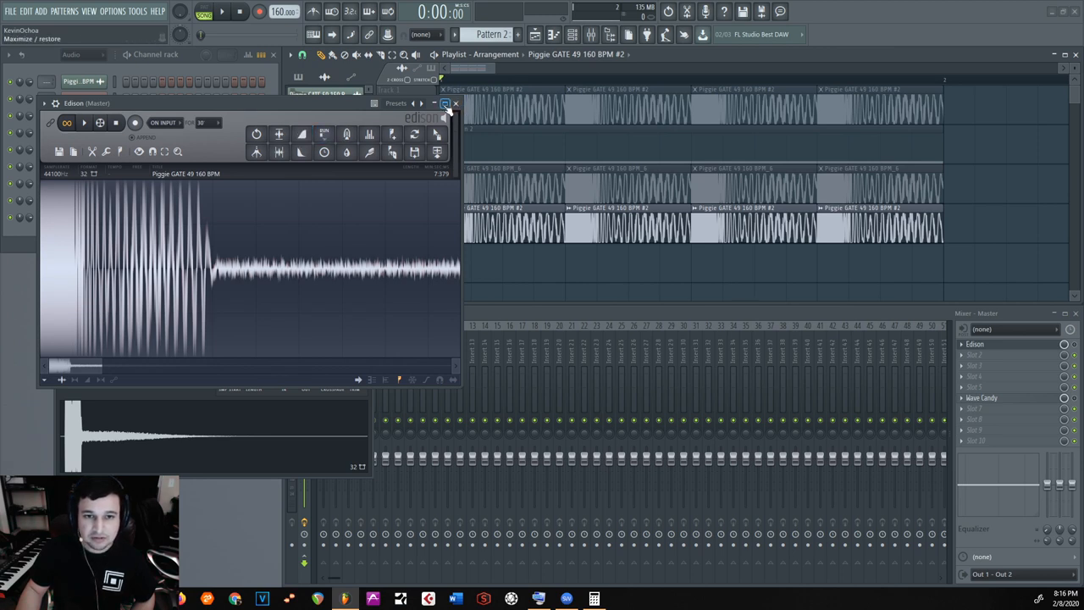
pyautogui.click(434, 103)
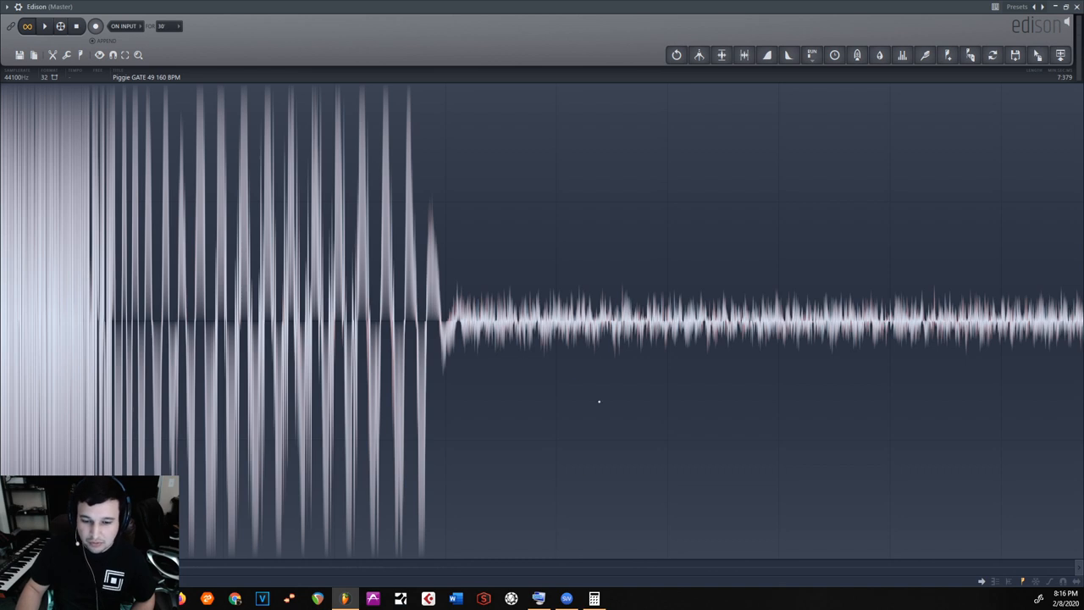
pyautogui.moveTo(432, 318); pyautogui.dragTo(1076, 318)
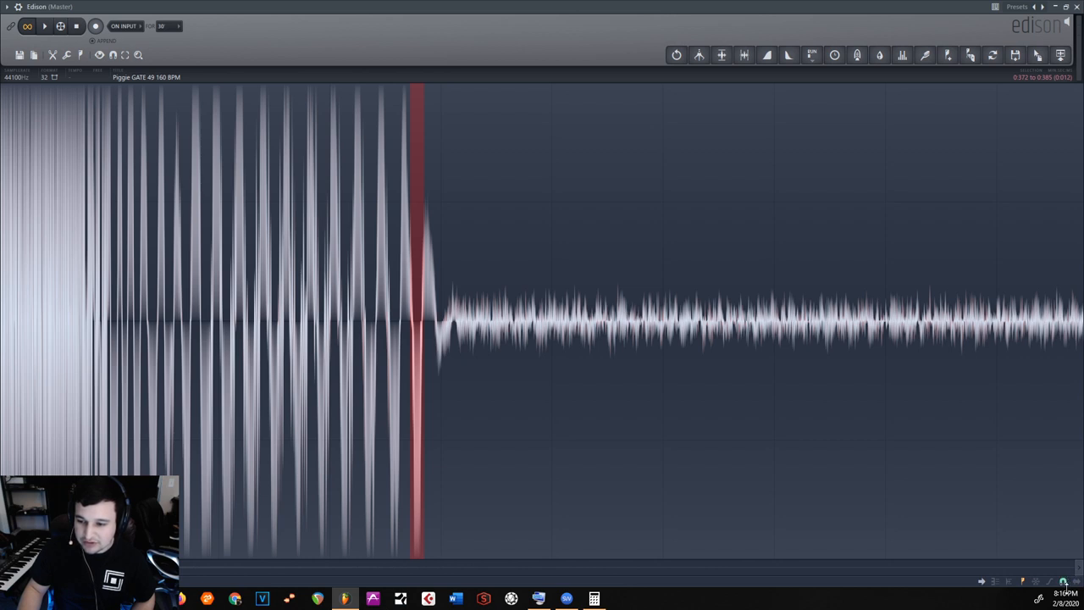
pyautogui.click(1068, 582)
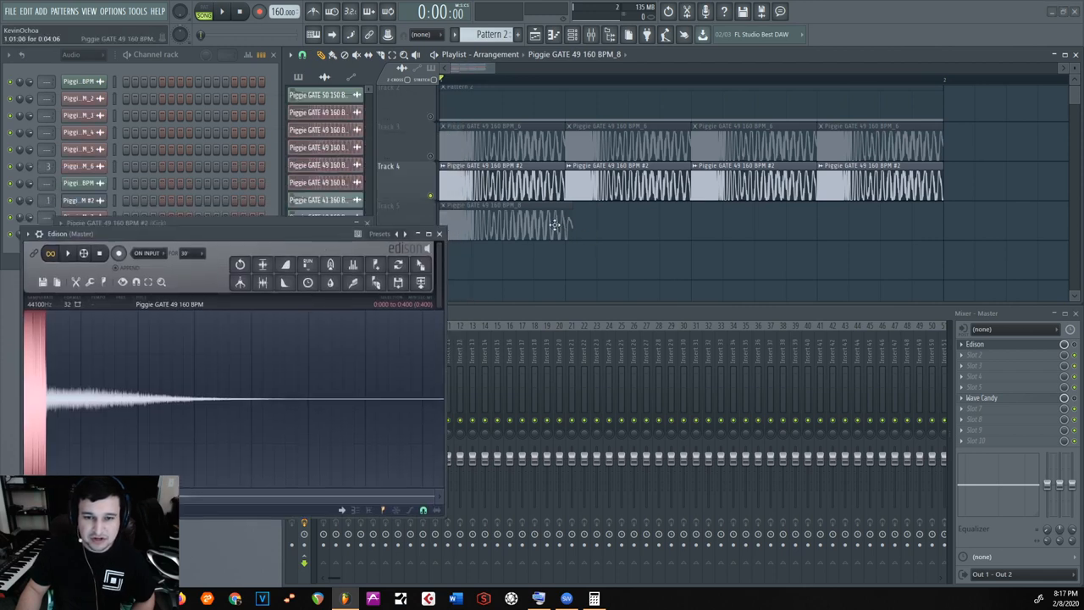
pyautogui.moveTo(574, 222)
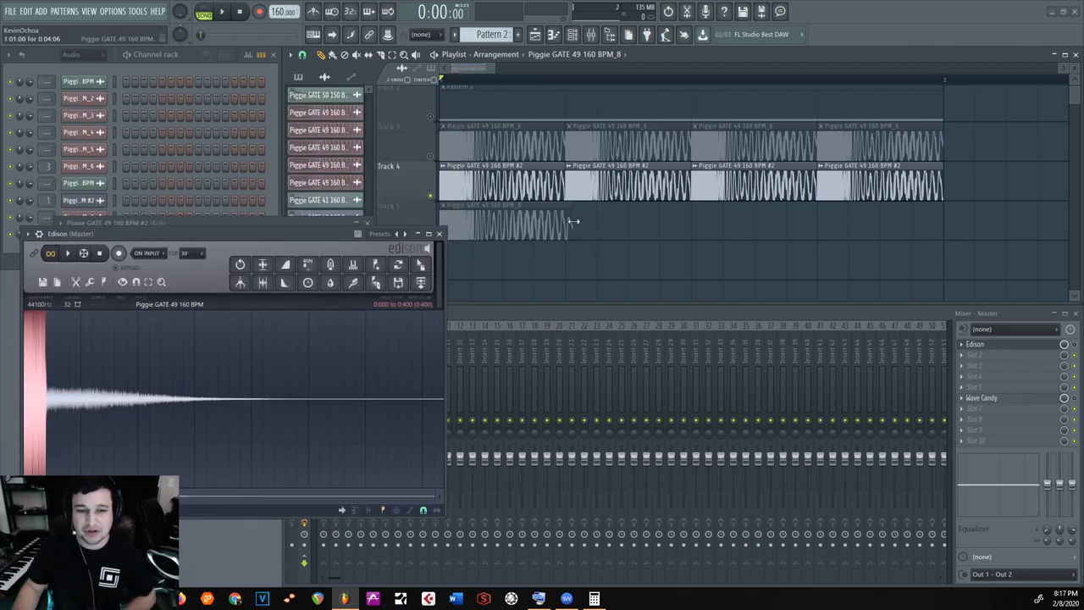
# - View the trimmed kick clip from Track 5 full screen in Edison
pyautogui.click(427, 234)
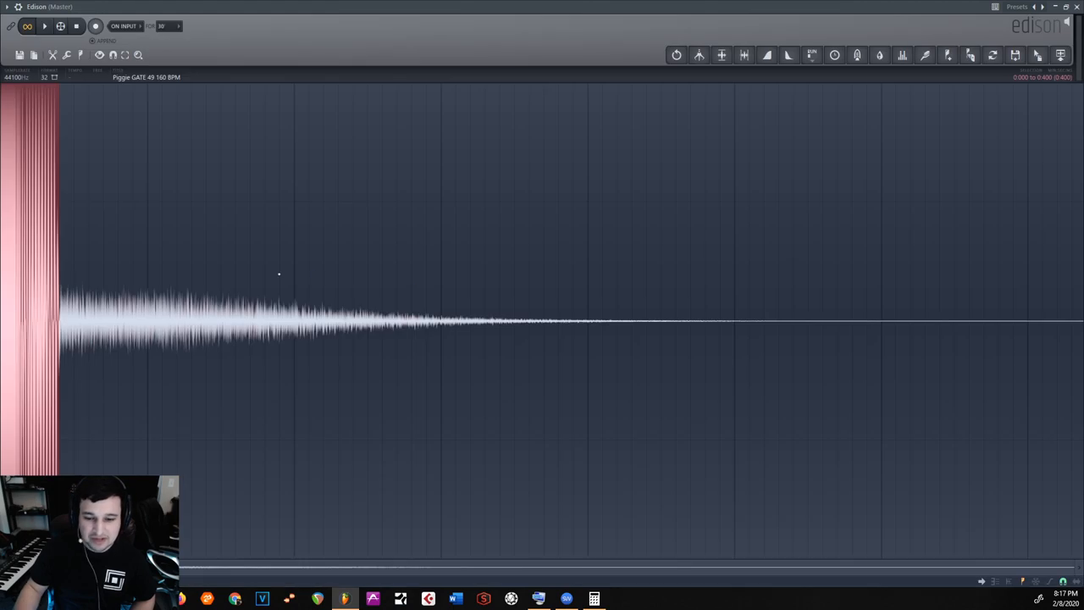
pyautogui.click(594, 599)
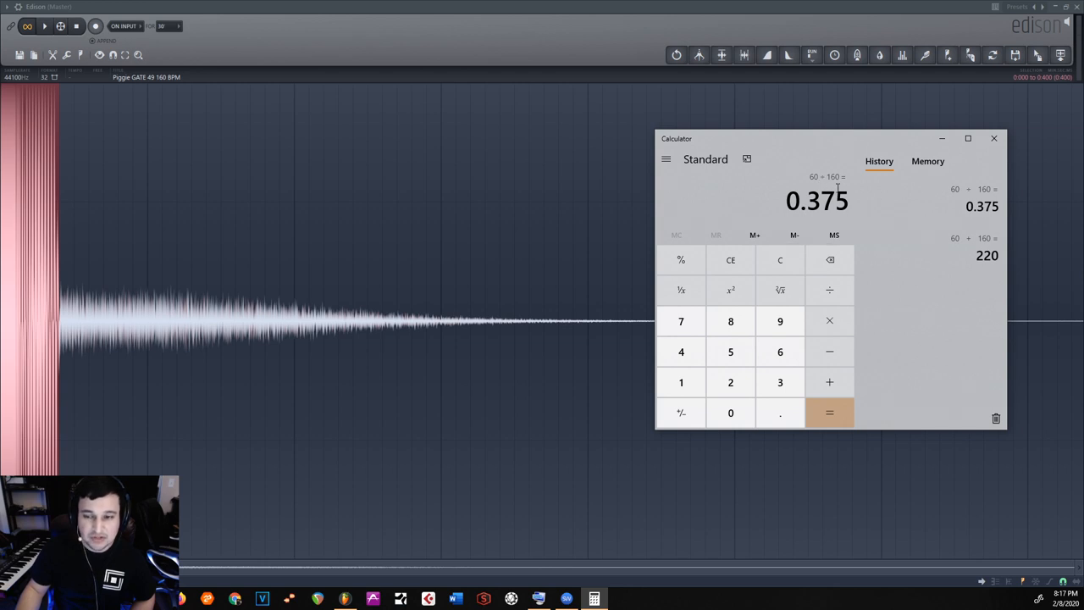
pyautogui.moveTo(809, 289)
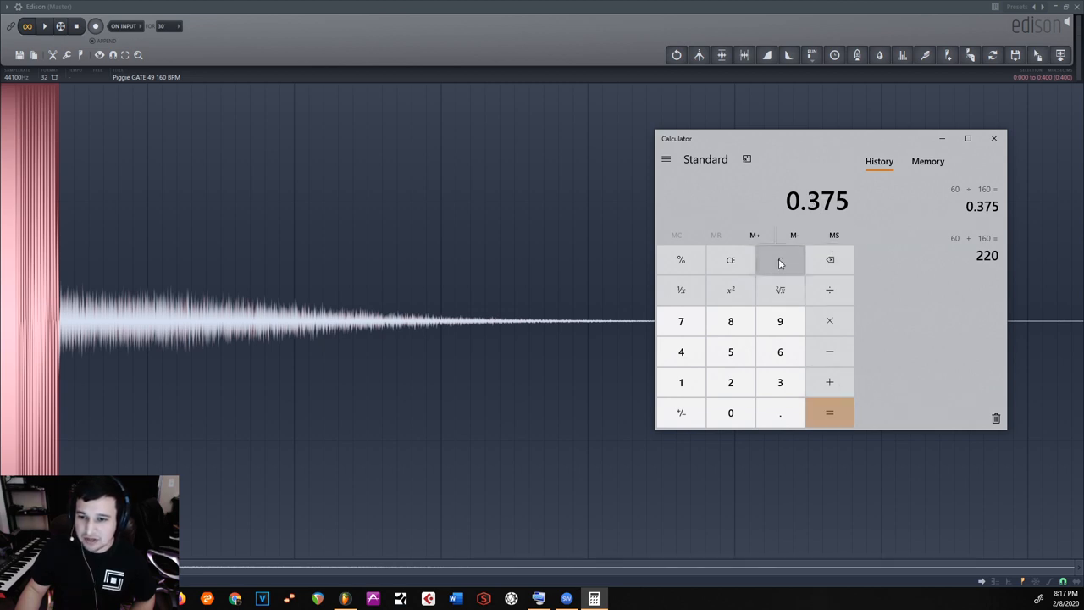
# - Clear Calculator and start a fresh 60 ÷ 160 beat-length calculation
pyautogui.click(780, 260)
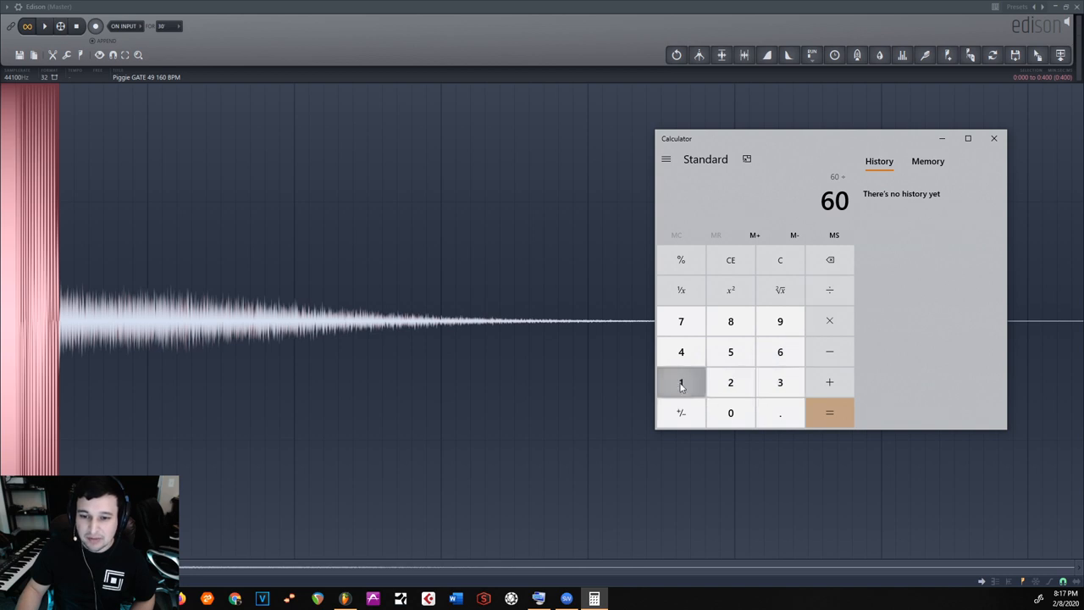
pyautogui.click(829, 413)
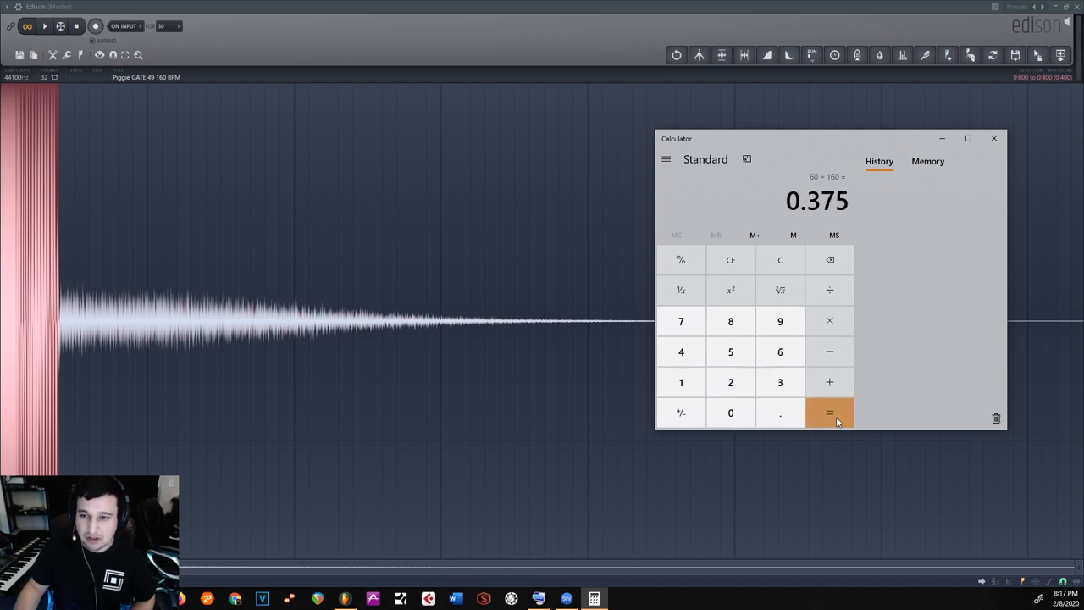
# - Return to the kick waveform in Edison to mark the region beyond 0.375 seconds
pyautogui.click(830, 413)
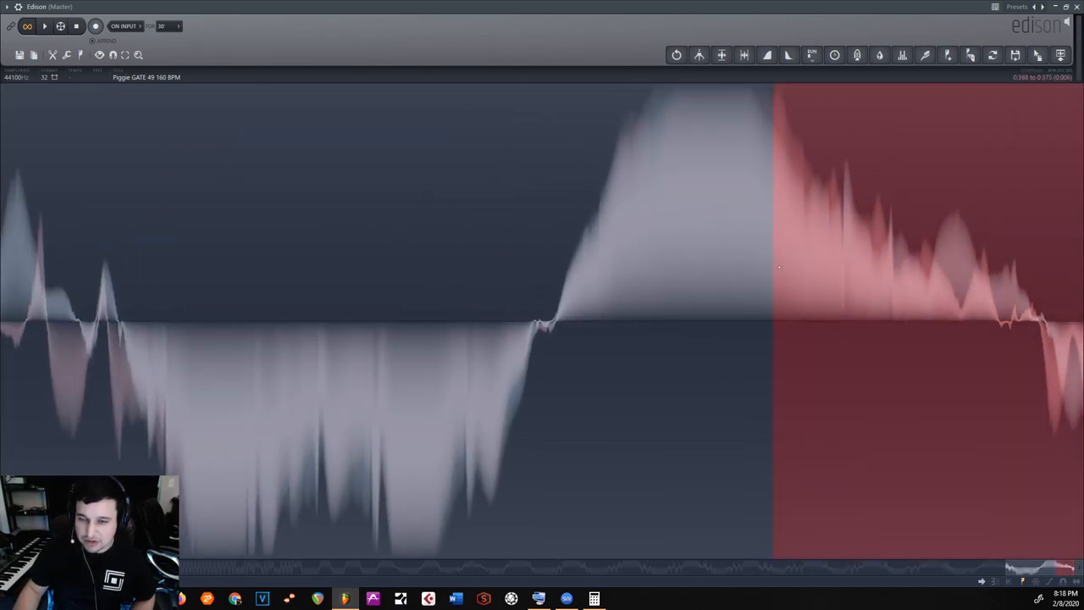
pyautogui.moveTo(715, 241)
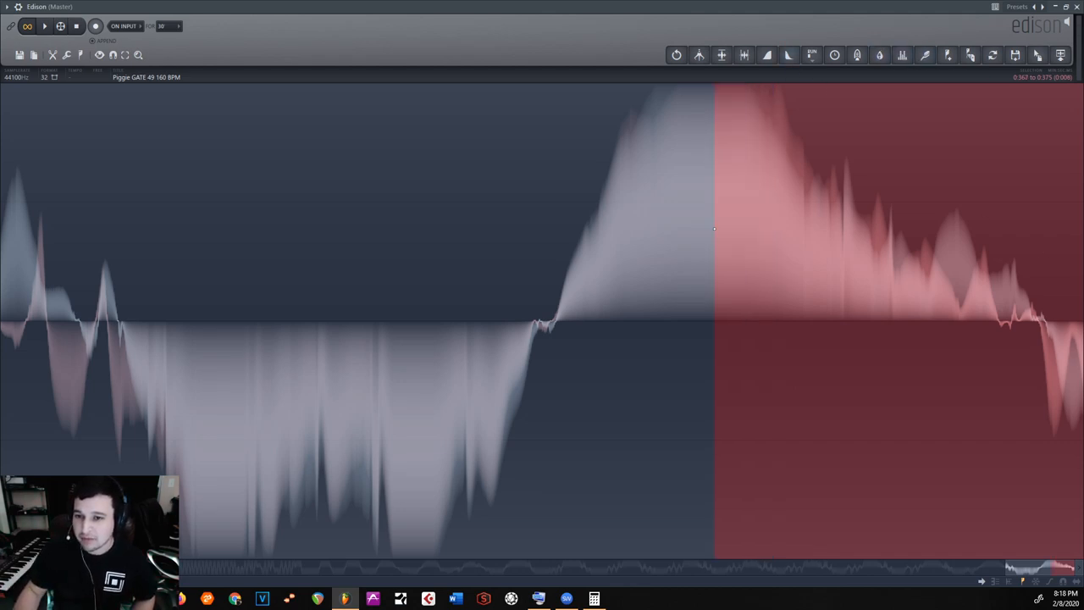
# - Trim the kick sample in Edison to exactly 0.375 seconds, one beat at 160 BPM
pyautogui.click(676, 55)
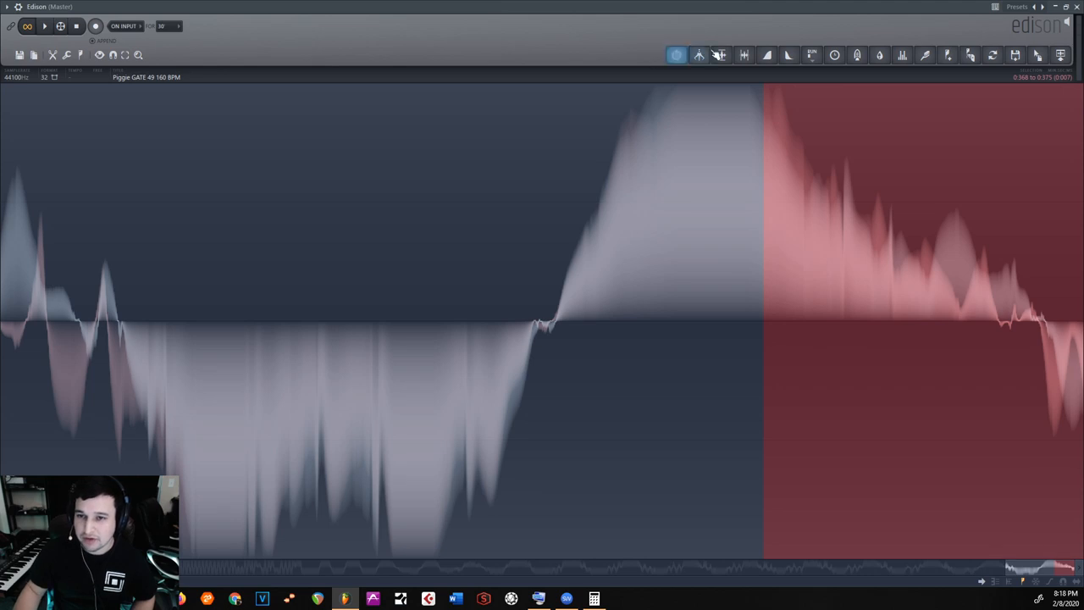
pyautogui.click(676, 55)
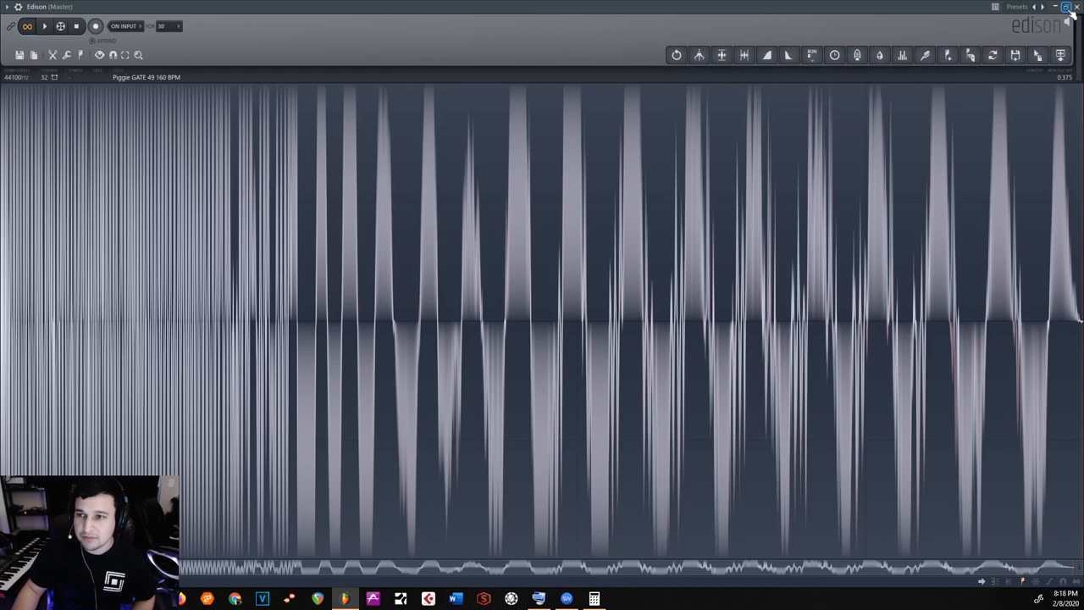
# - Close Edison and return to the playlist with the shortened kick clip
pyautogui.click(1069, 6)
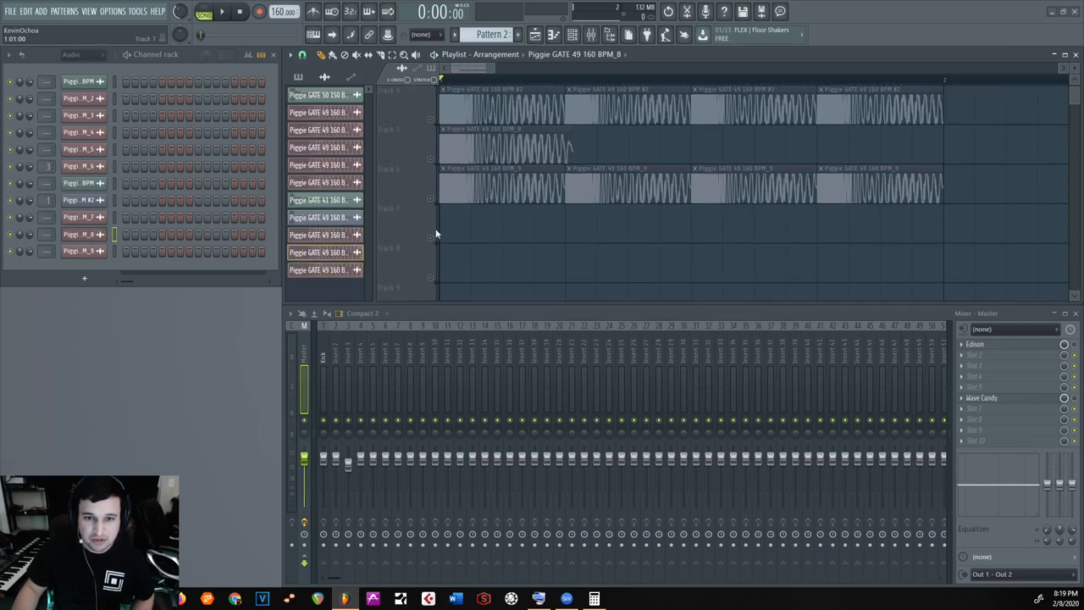
pyautogui.click(504, 144)
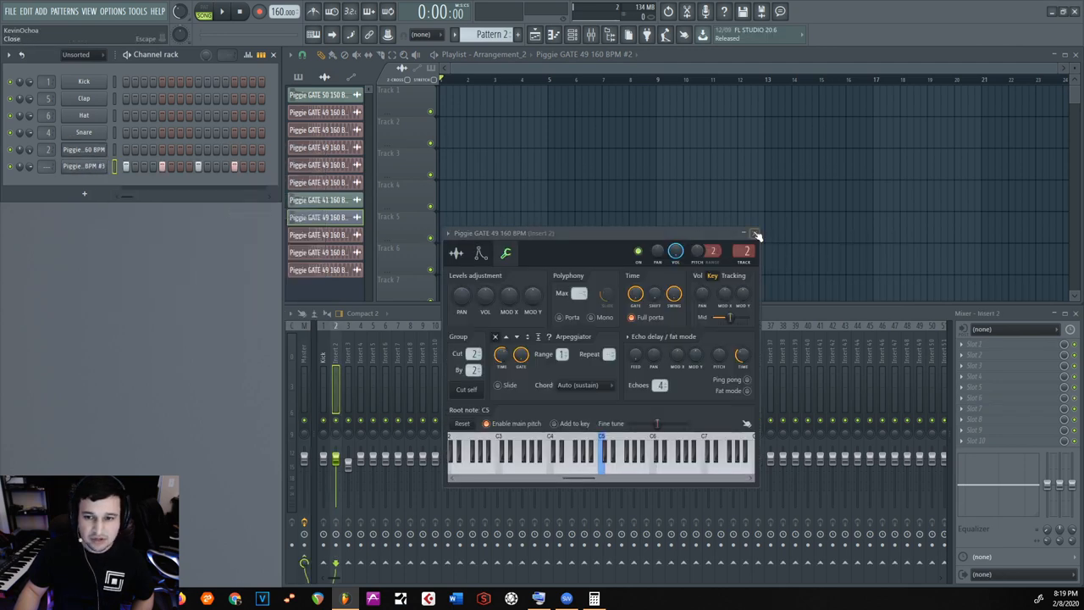
# - Close the open channel window and show the Piggie GATE BPM #3 channel's volume envelope settings
pyautogui.click(755, 233)
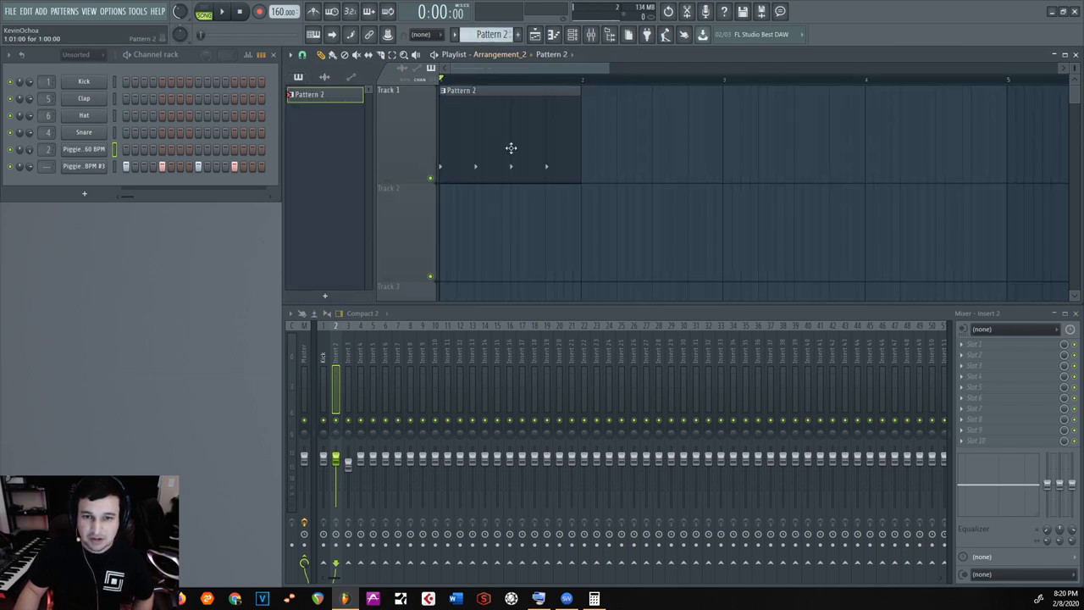
pyautogui.click(508, 90)
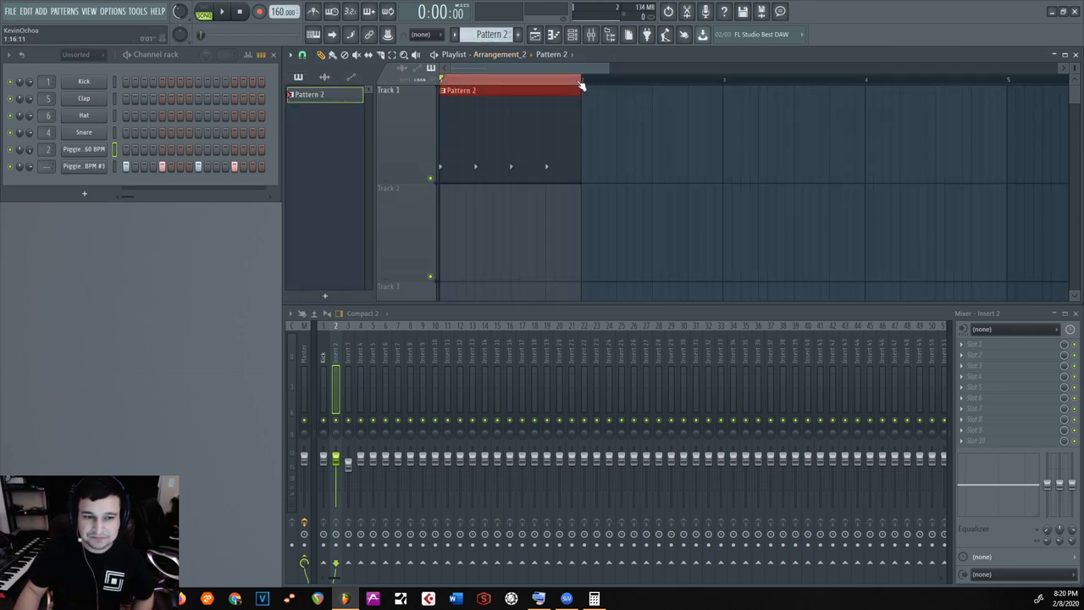
pyautogui.click(83, 165)
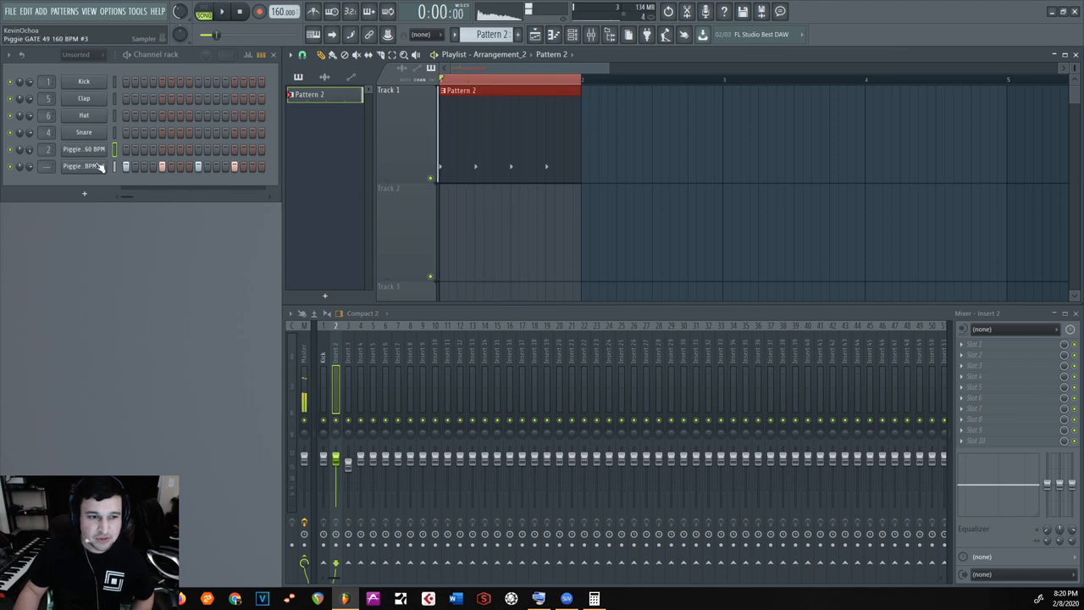
pyautogui.click(83, 166)
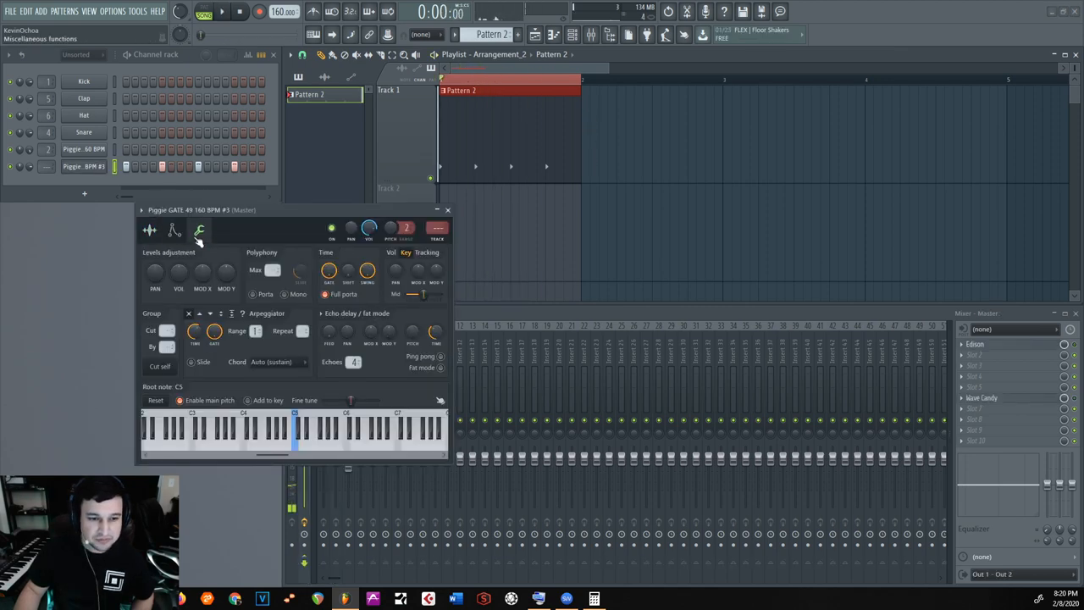
pyautogui.click(150, 230)
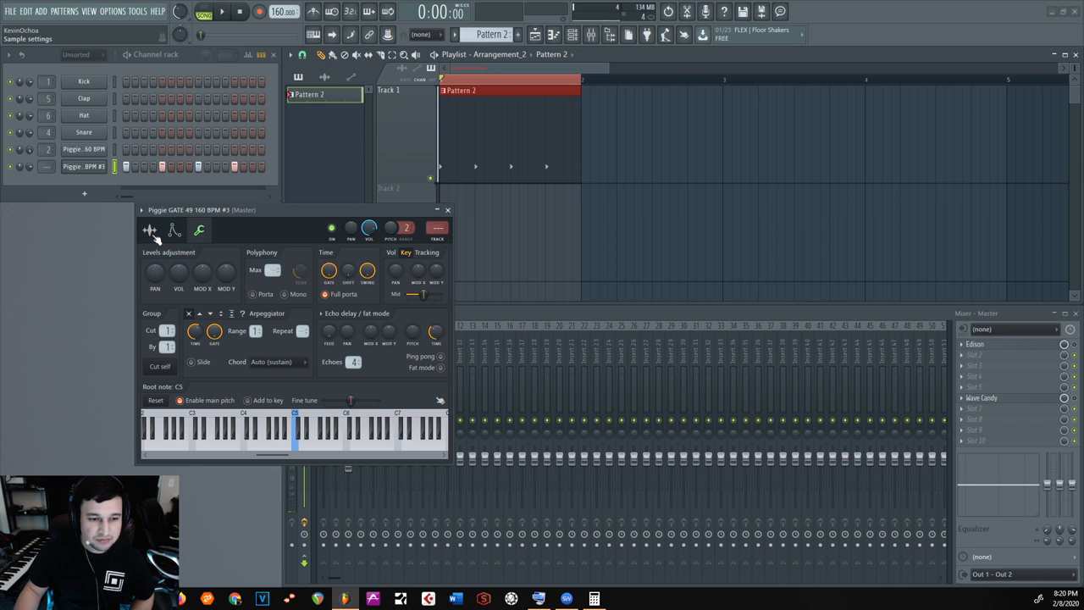
pyautogui.click(150, 231)
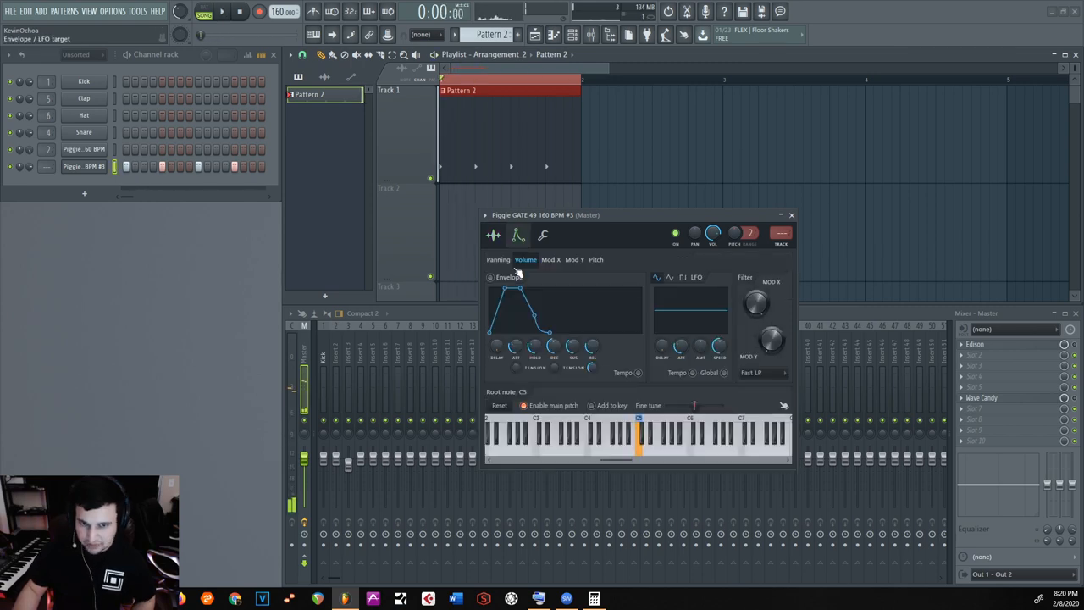
# - Enable the Volume envelope with zero attack, decay, sustain and release, and enter an exact Hold value
pyautogui.click(597, 259)
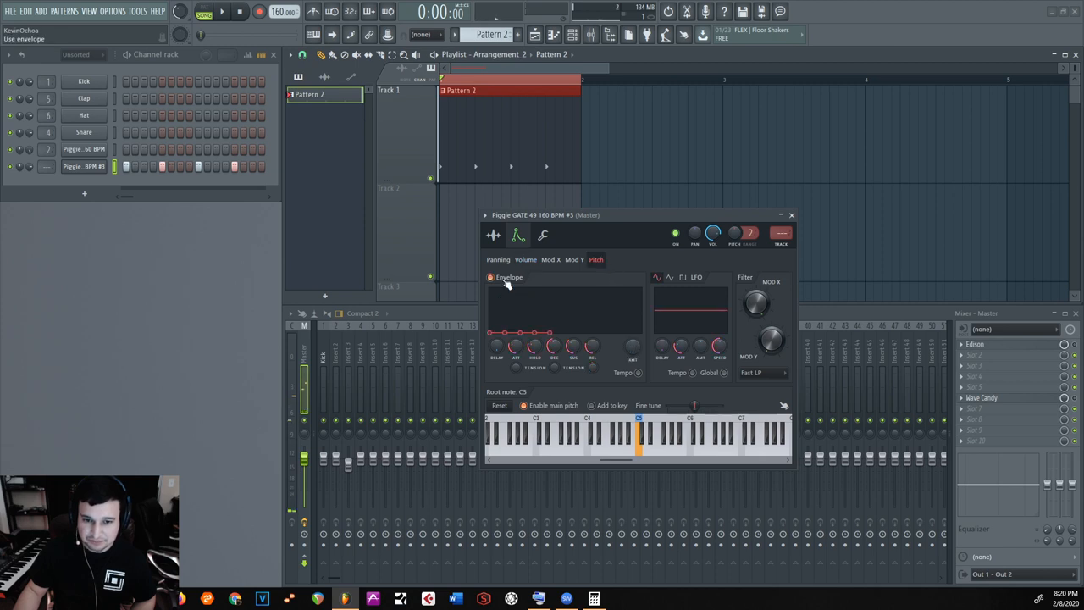
pyautogui.click(525, 259)
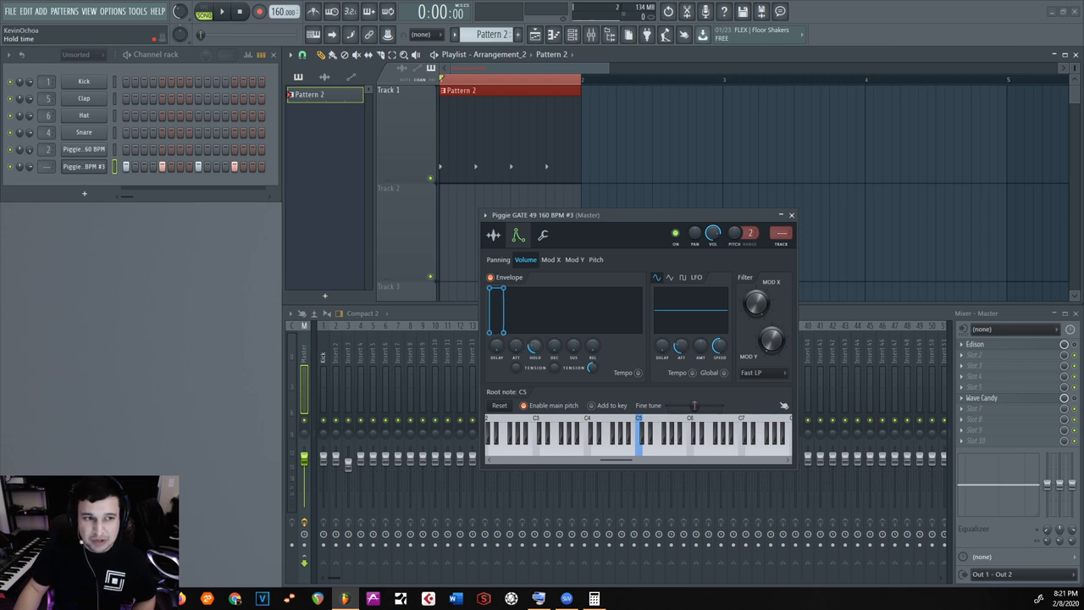
pyautogui.rightClick(495, 309)
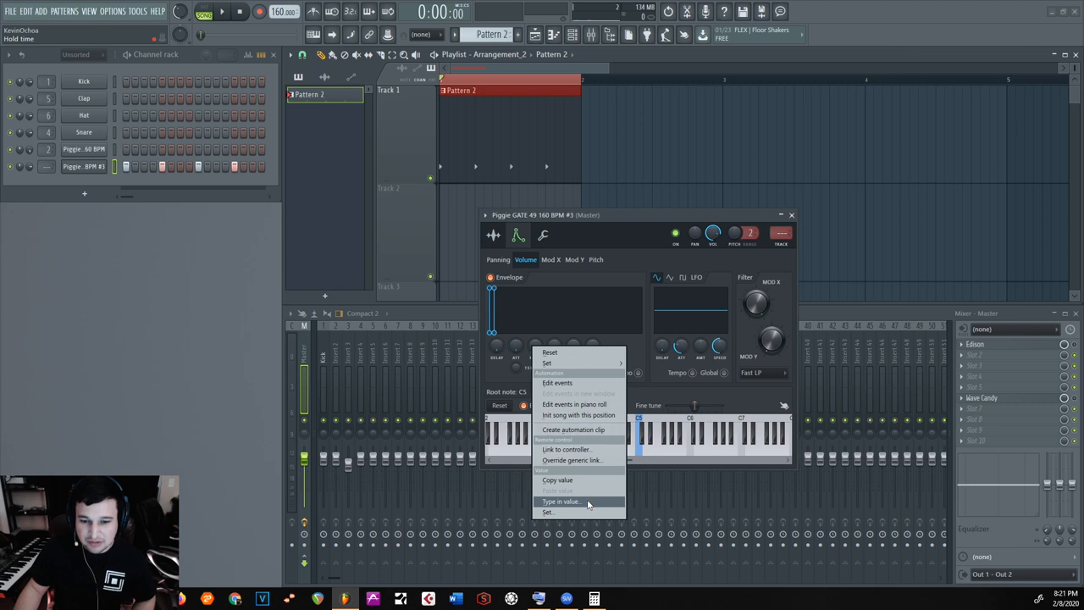
pyautogui.click(561, 500)
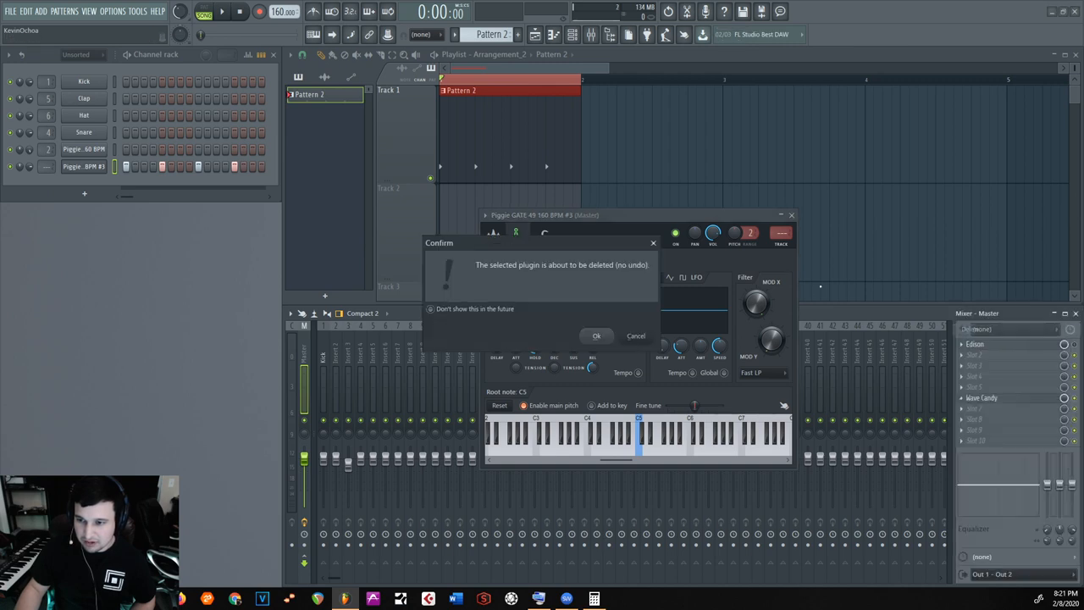
# - Confirm deleting the master-track plugin, show Wave Candy, and close the Piggie GATE channel settings
pyautogui.click(596, 336)
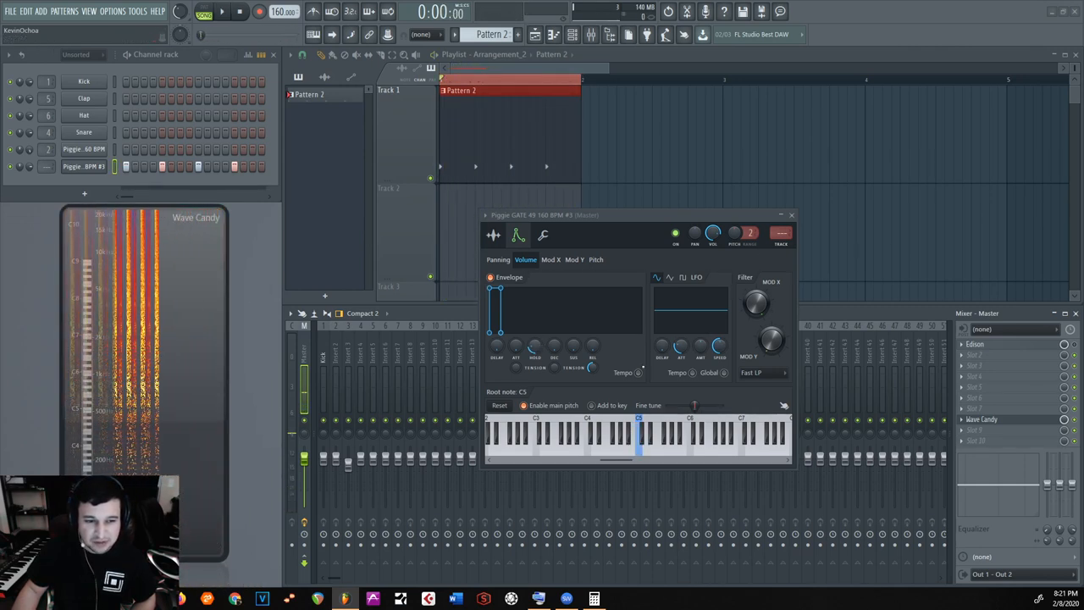
pyautogui.click(222, 11)
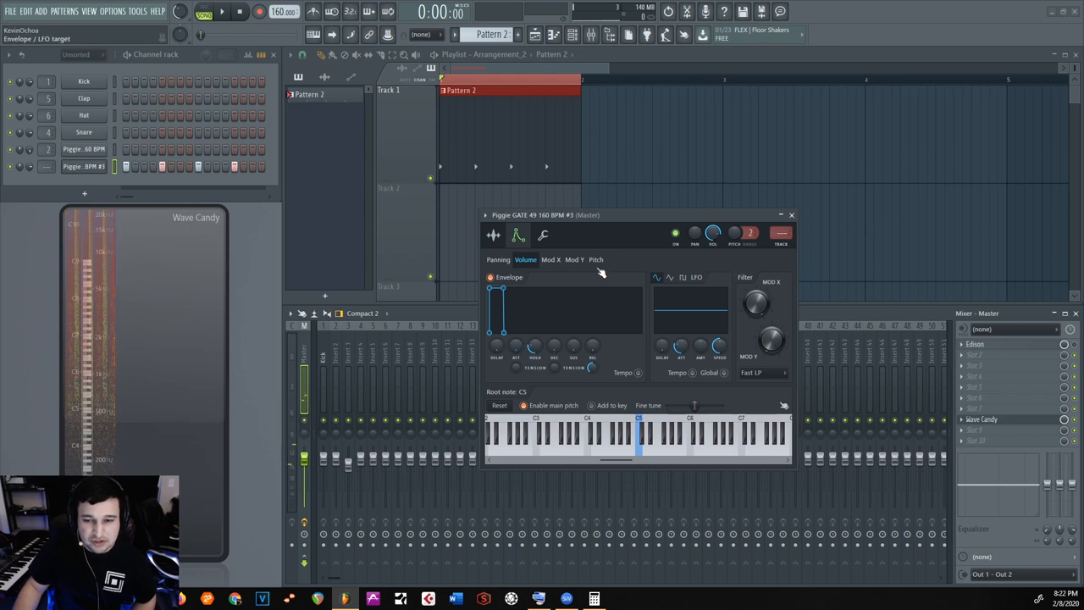
pyautogui.click(222, 11)
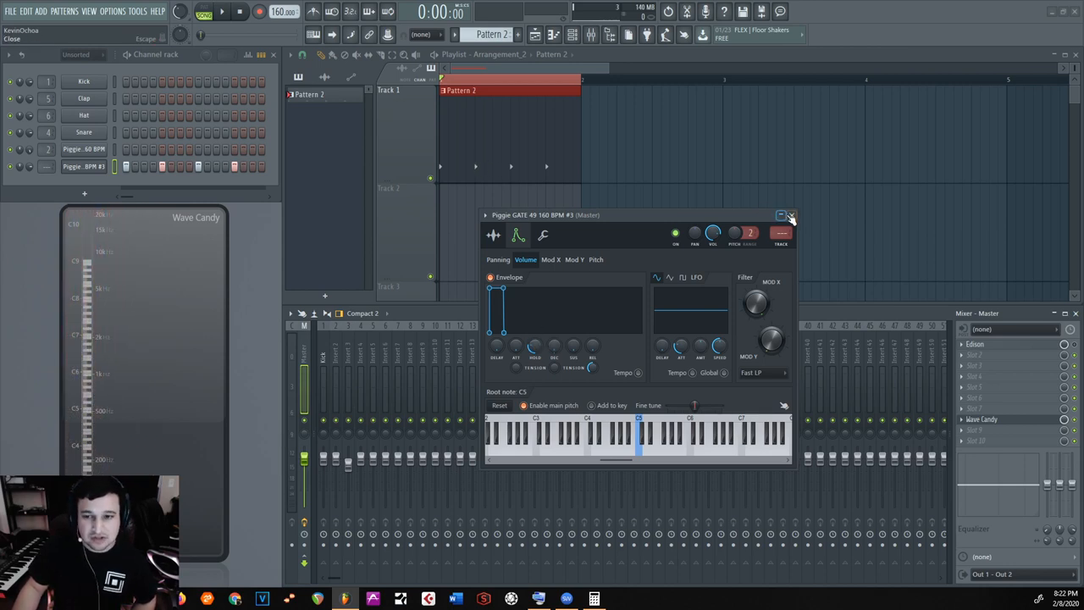
pyautogui.click(792, 214)
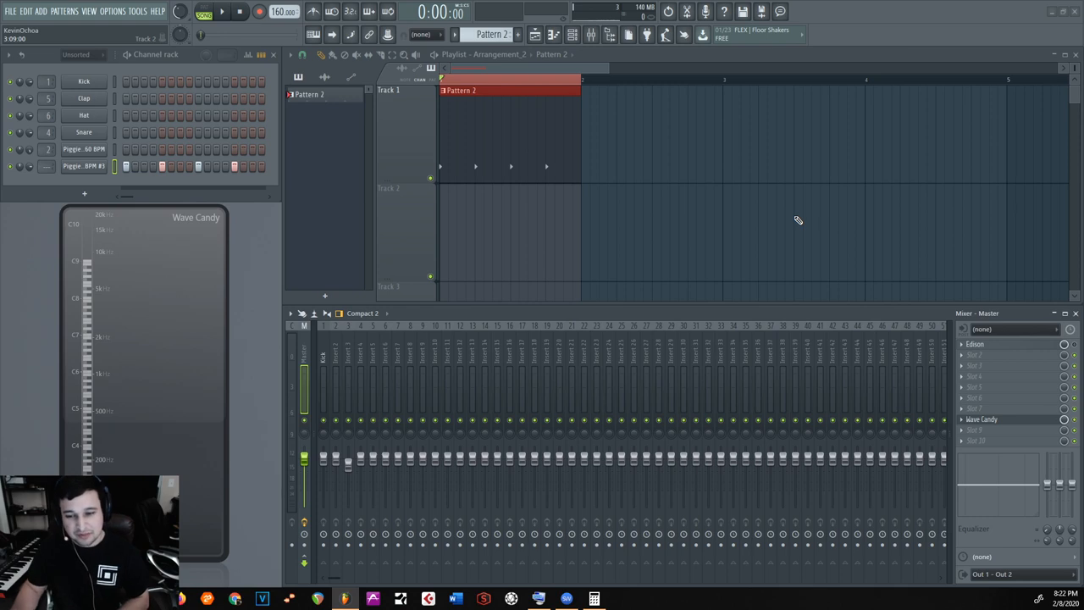